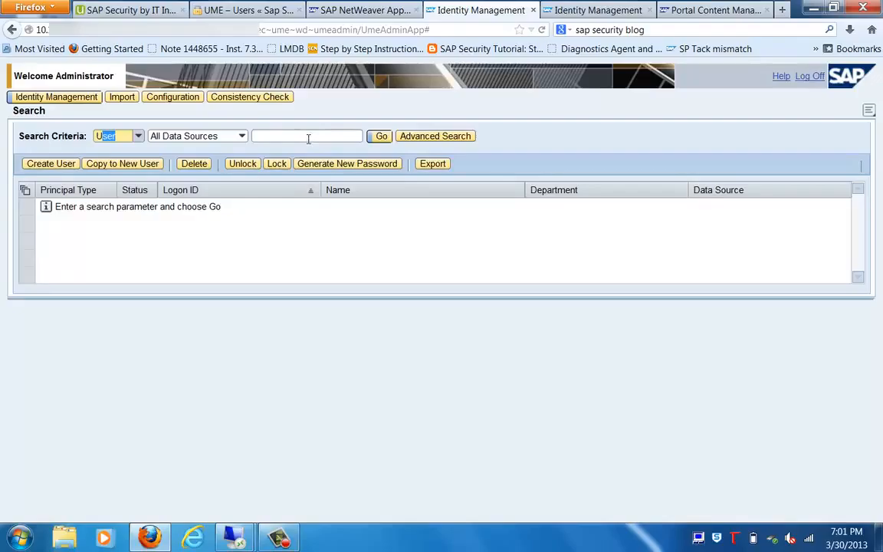
# Start a new user and enter the logon ID testuser
pyautogui.click(137, 135)
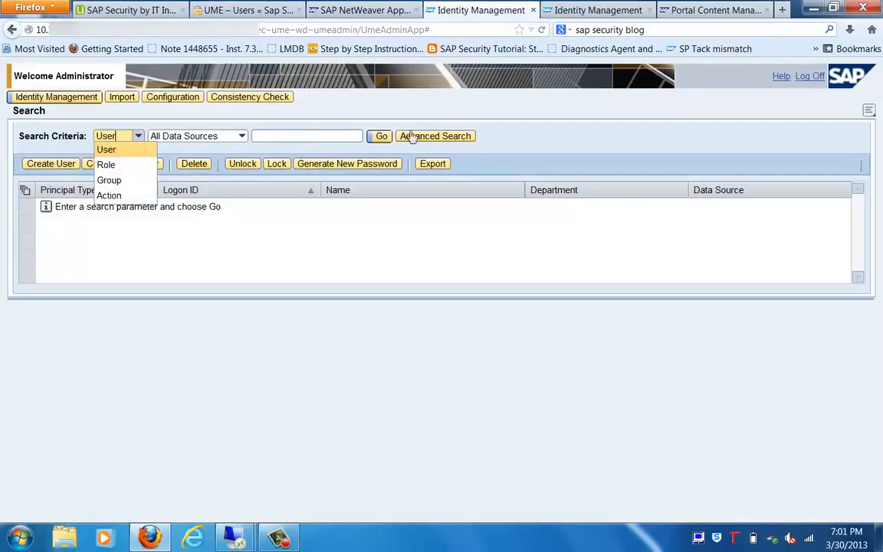
pyautogui.click(106, 150)
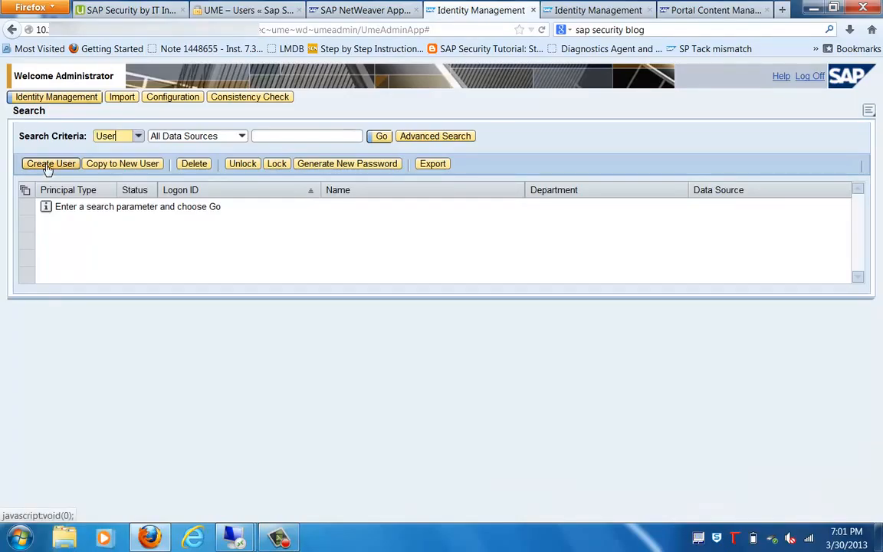
pyautogui.click(50, 163)
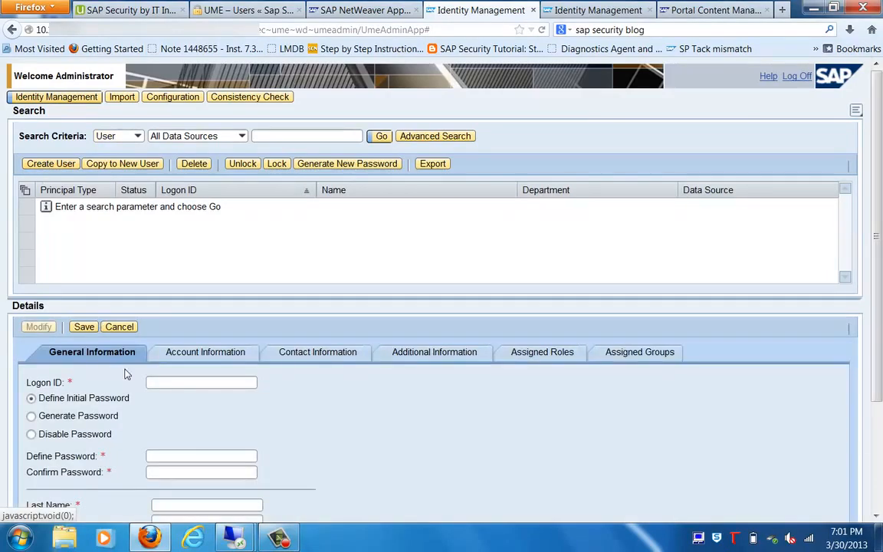
pyautogui.click(202, 382)
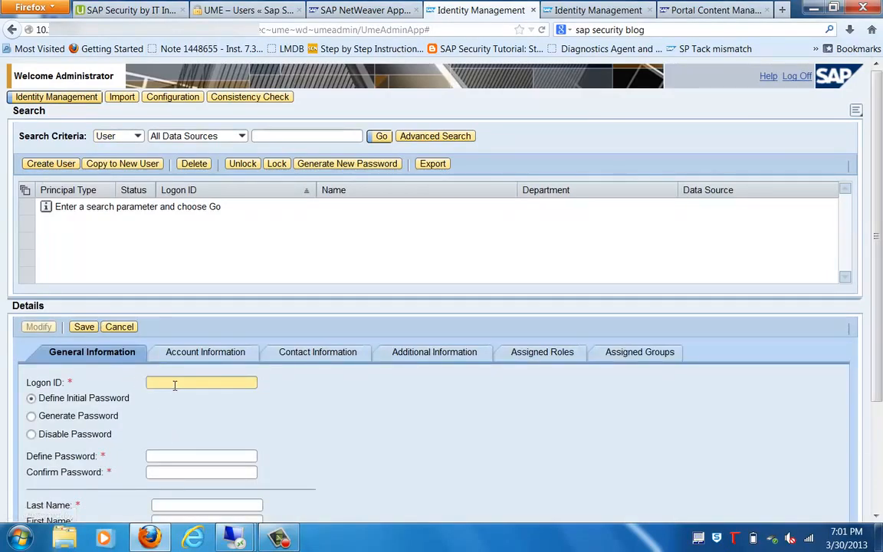
pyautogui.write('test')
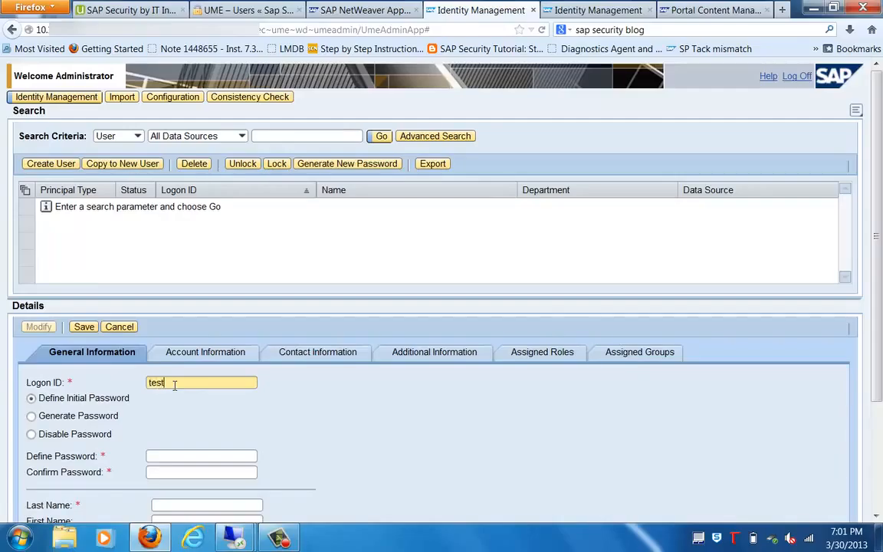
pyautogui.write('user')
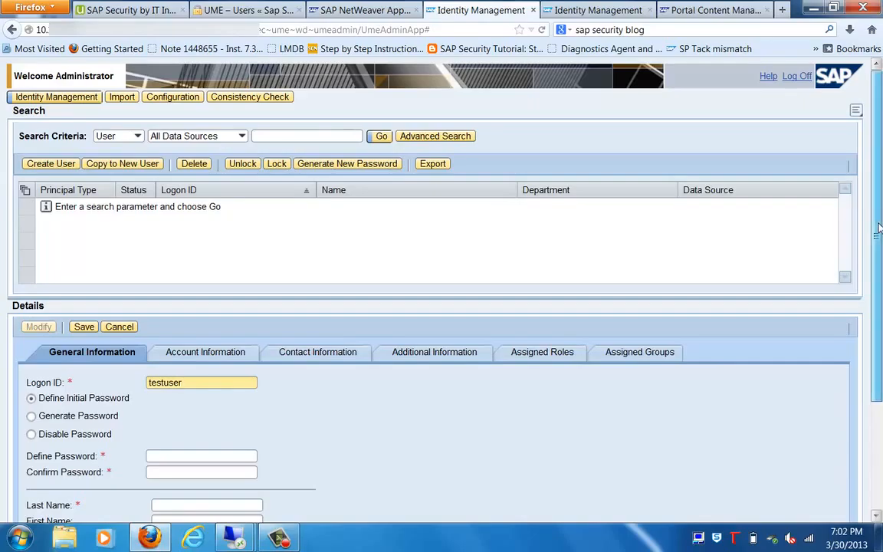
# Enter the initial password and the last name Test
pyautogui.scroll(-3)
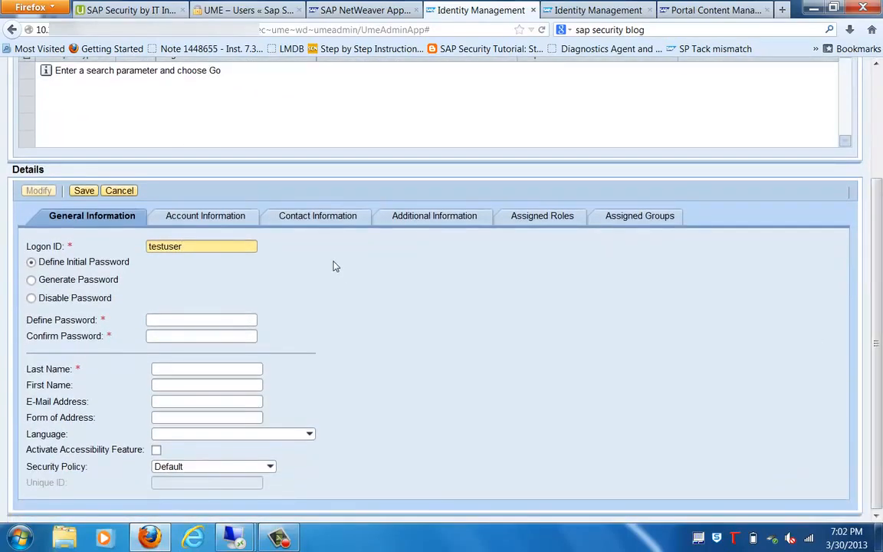
pyautogui.click(201, 320)
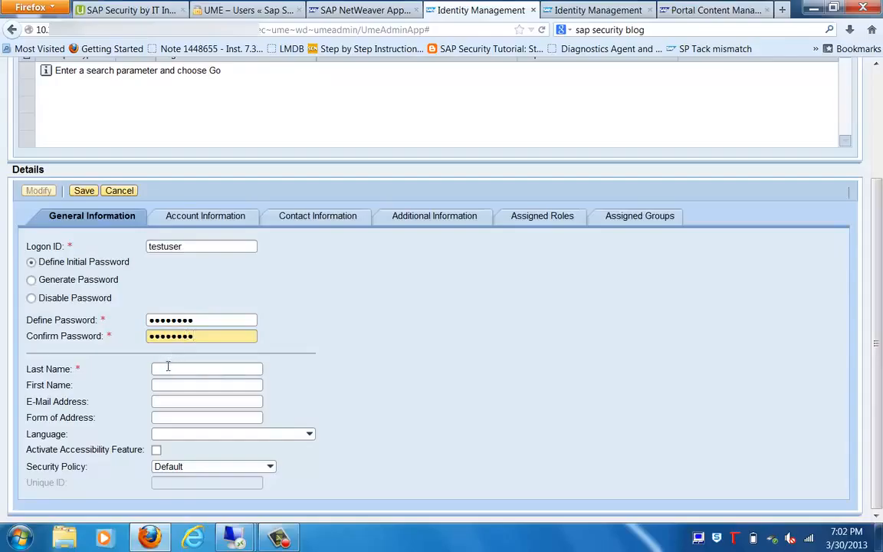
pyautogui.click(207, 369)
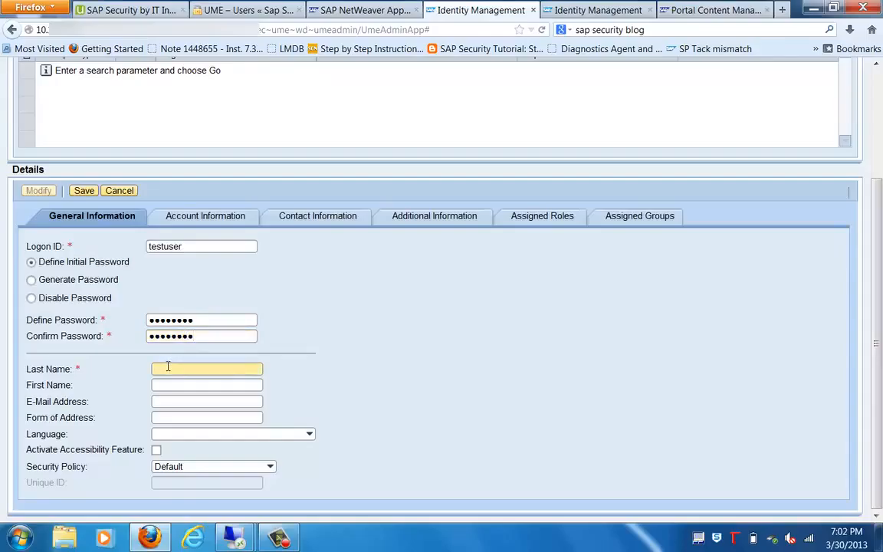
pyautogui.write('Test')
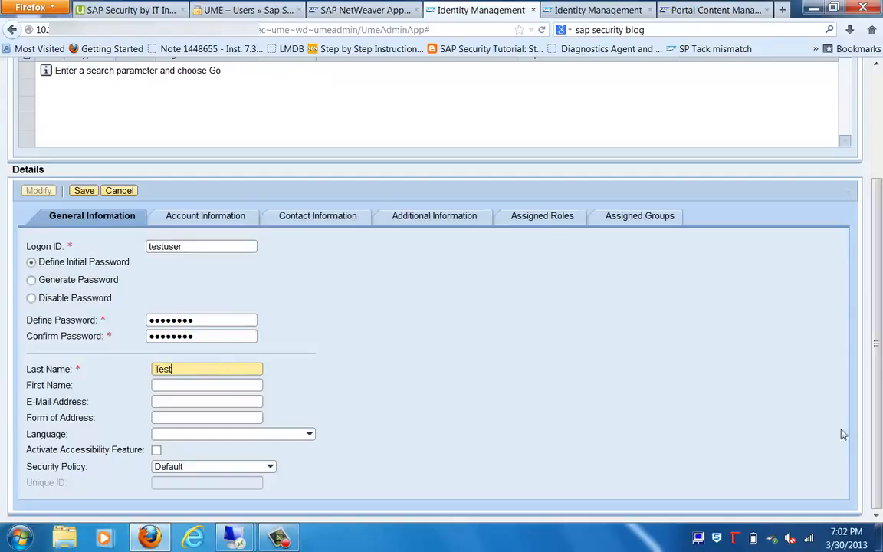
pyautogui.moveTo(452, 328)
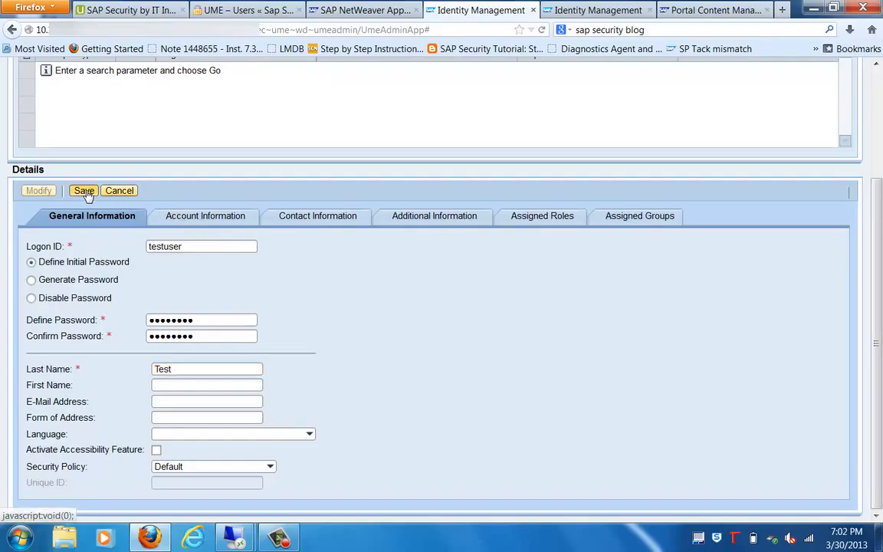
# Save testuser so it is listed as created in the UME Database
pyautogui.click(83, 190)
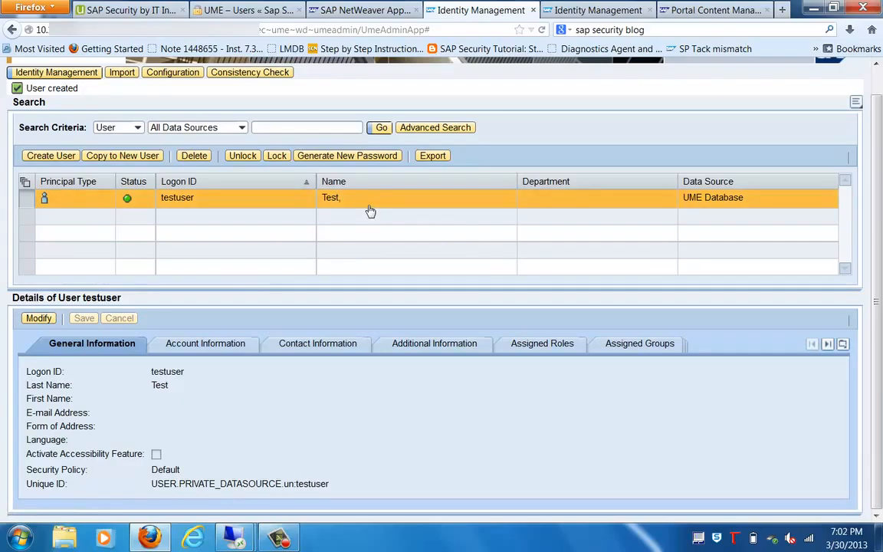
pyautogui.moveTo(736, 243)
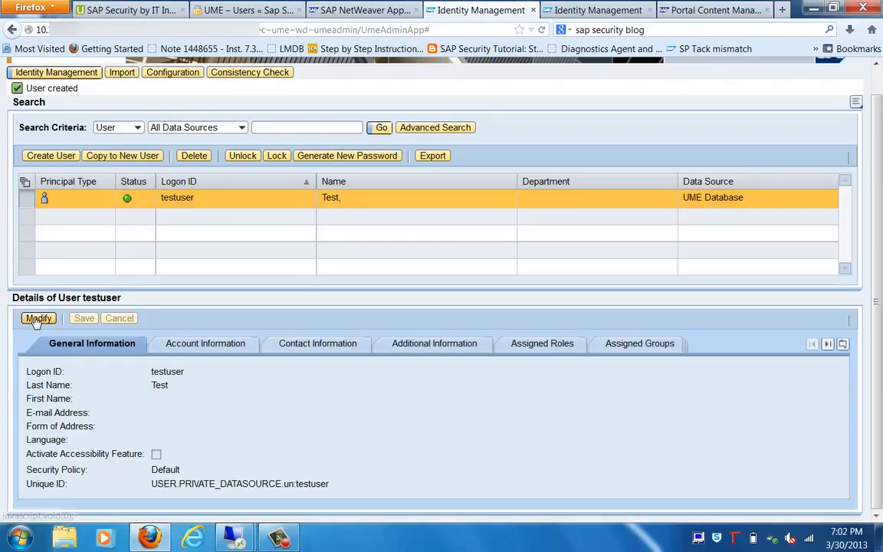
# Put testuser in edit mode and browse its Account, Contact and Additional Information tabs
pyautogui.click(38, 319)
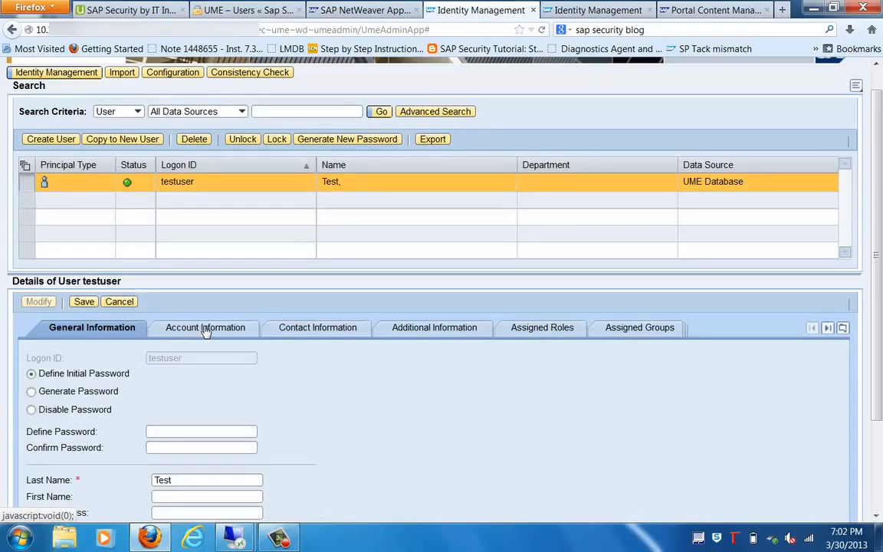
pyautogui.click(205, 327)
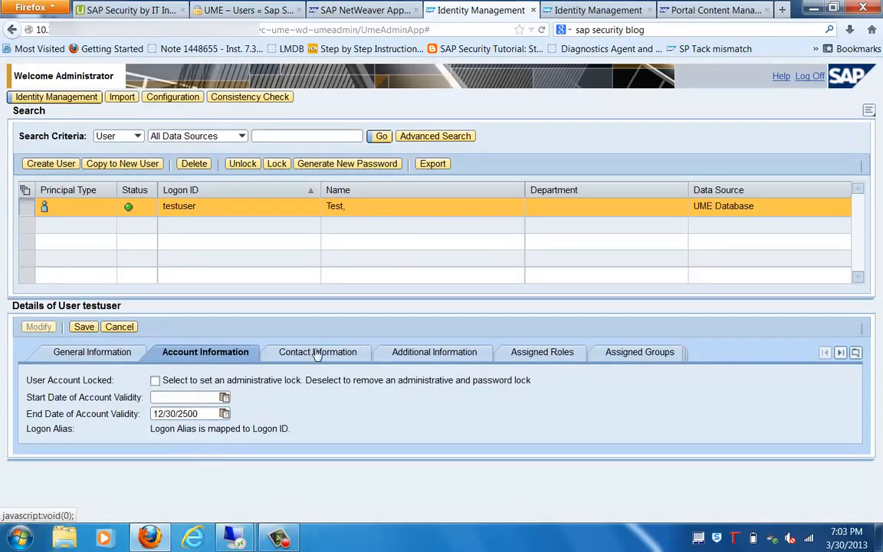
pyautogui.click(318, 352)
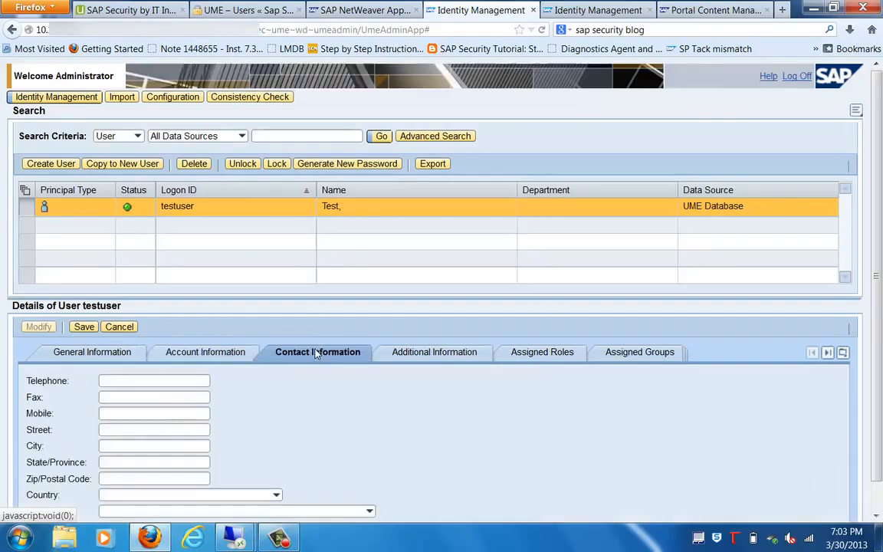
pyautogui.moveTo(455, 354)
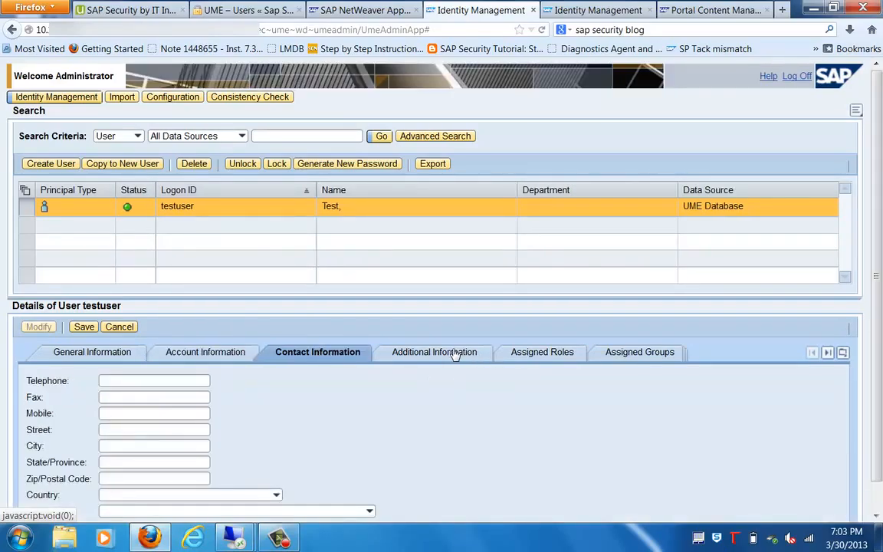
pyautogui.click(434, 352)
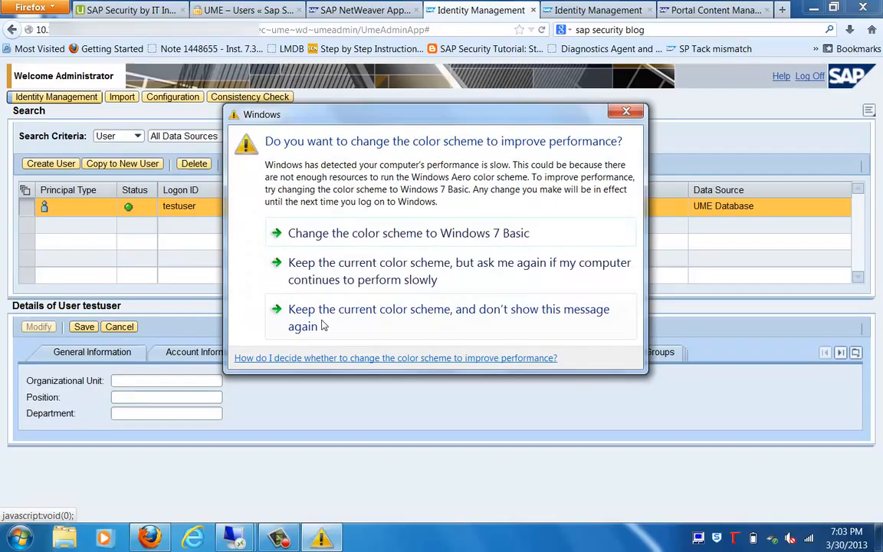
pyautogui.click(626, 111)
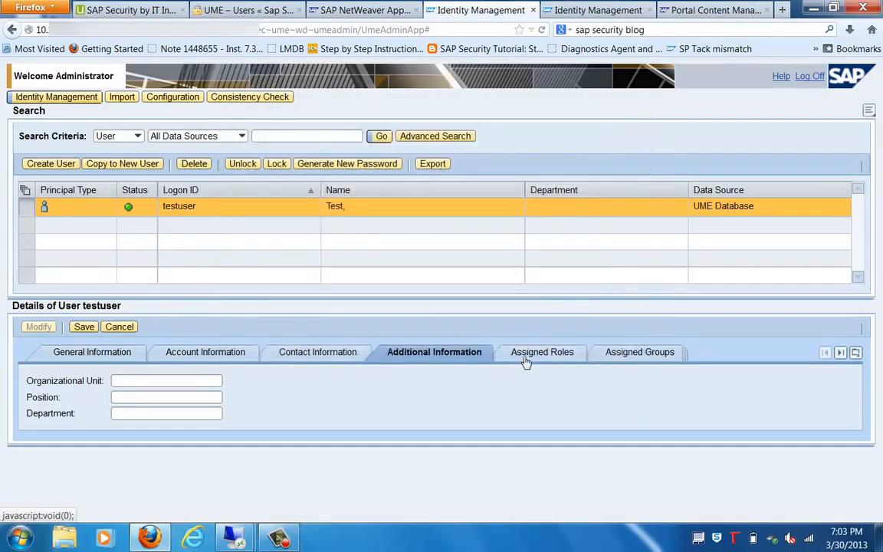
# On Assigned Roles, search the available roles for 'admin'
pyautogui.click(542, 352)
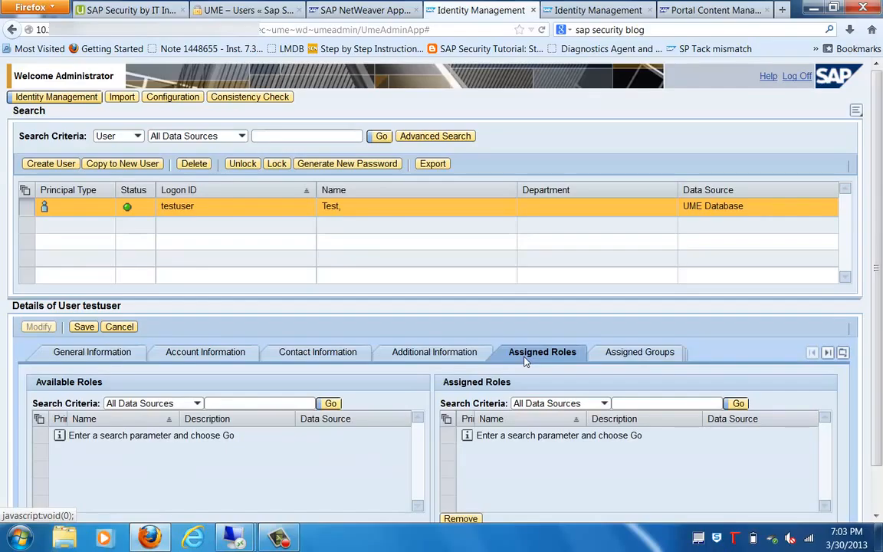
pyautogui.moveTo(238, 387)
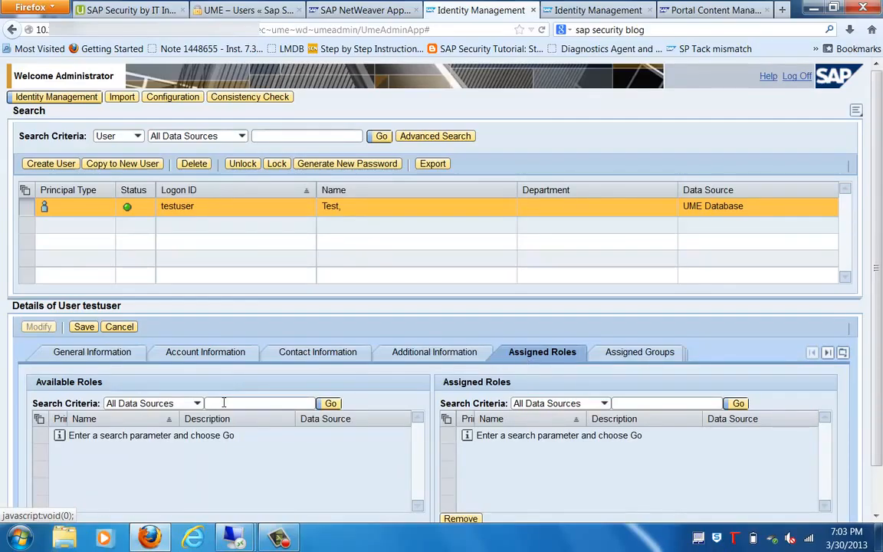
pyautogui.click(259, 404)
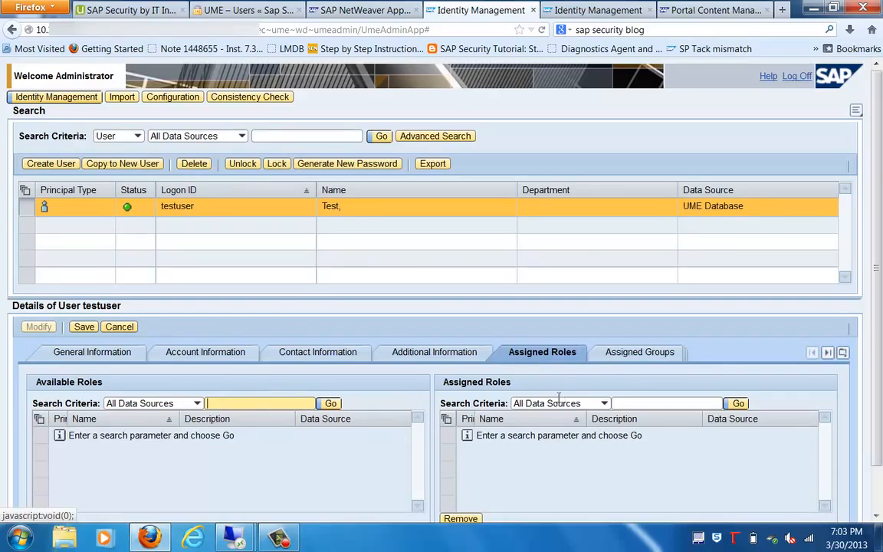
pyautogui.moveTo(534, 450)
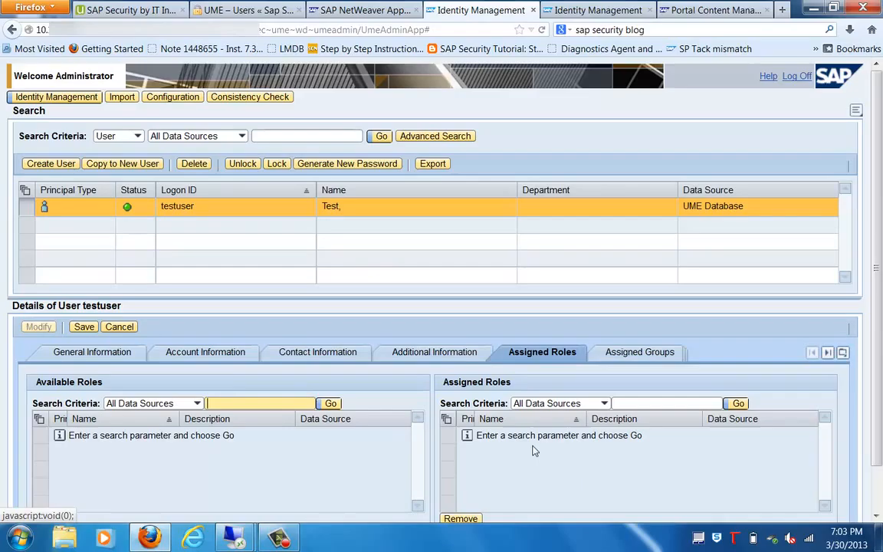
pyautogui.moveTo(77, 443)
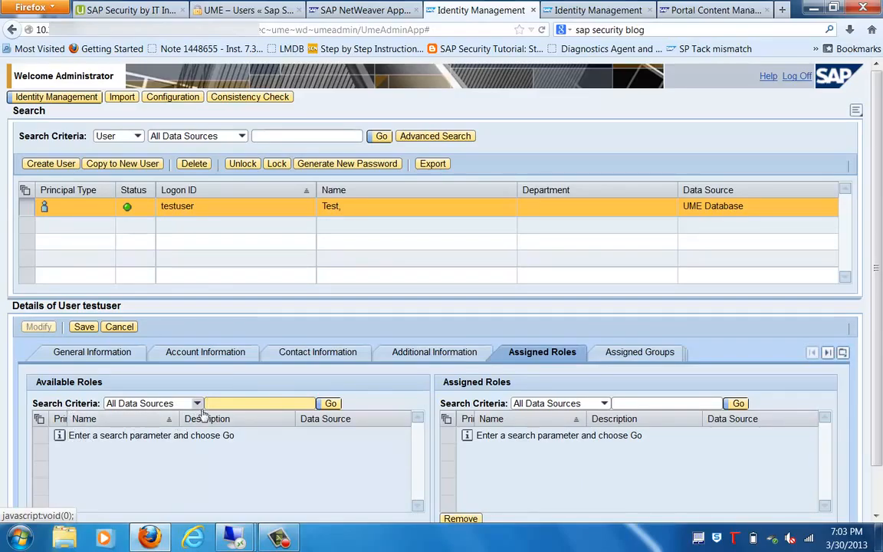
pyautogui.write('admin')
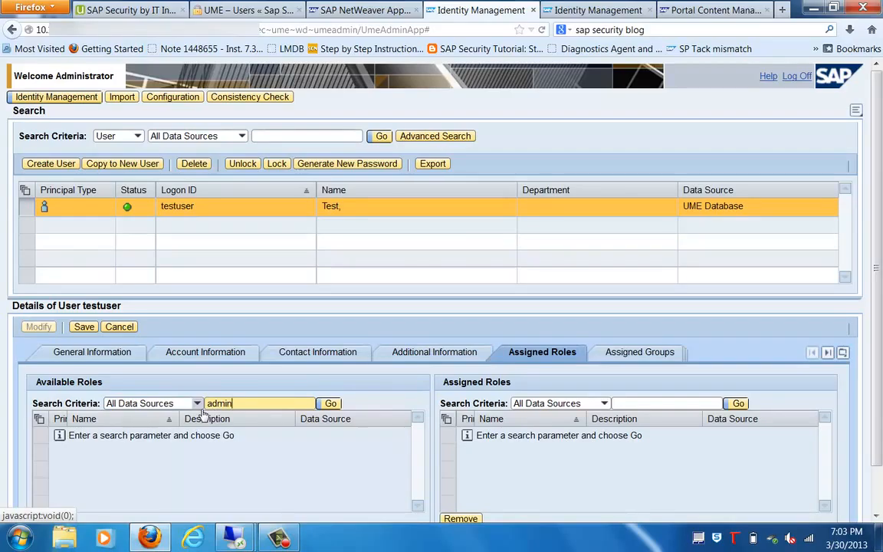
pyautogui.click(330, 403)
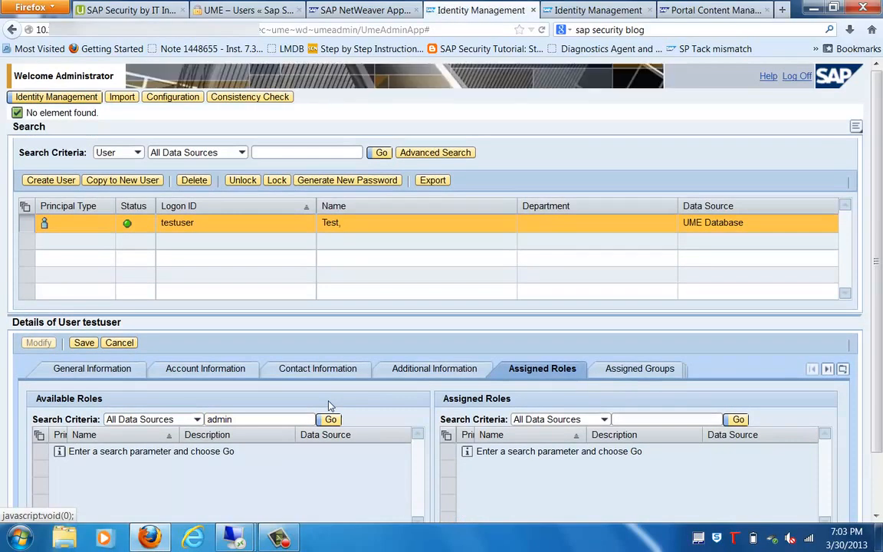
pyautogui.moveTo(257, 411)
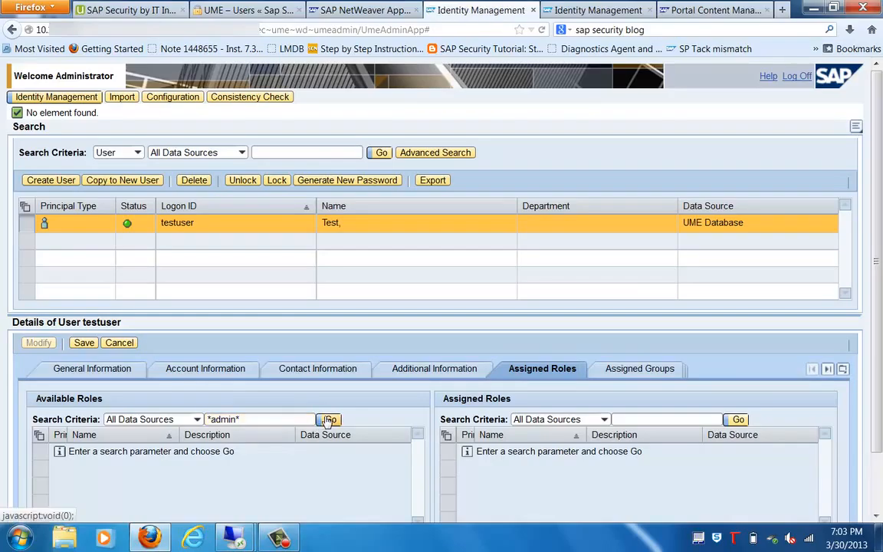
pyautogui.click(329, 420)
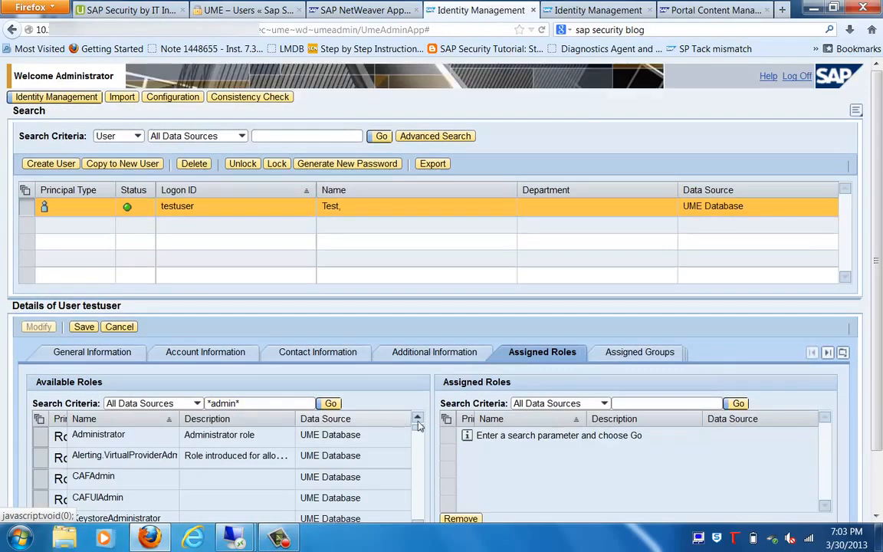
# Add the Administrator role to testuser and save
pyautogui.scroll(-3)
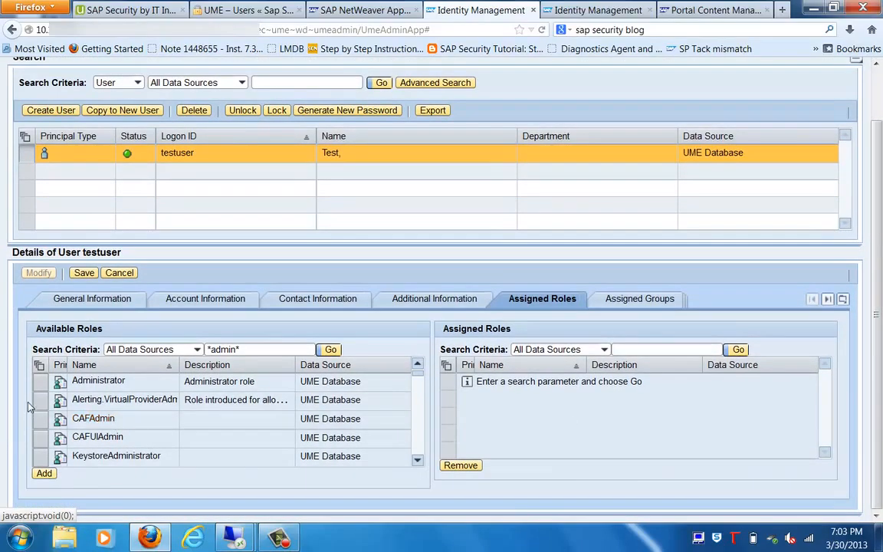
pyautogui.click(98, 381)
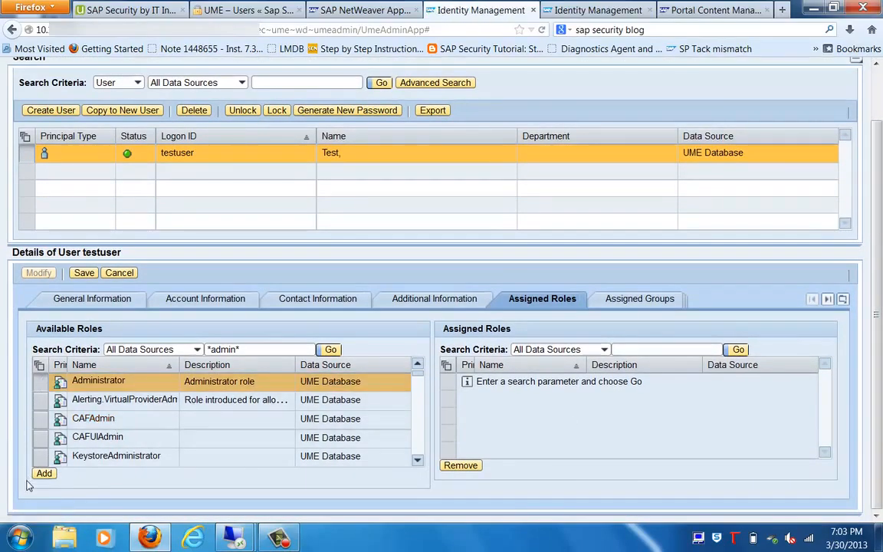
pyautogui.click(44, 473)
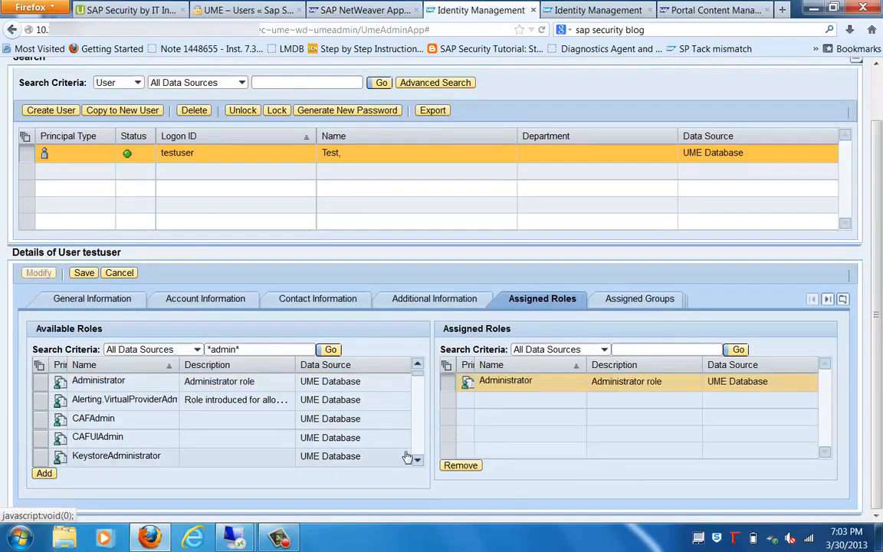
pyautogui.moveTo(172, 318)
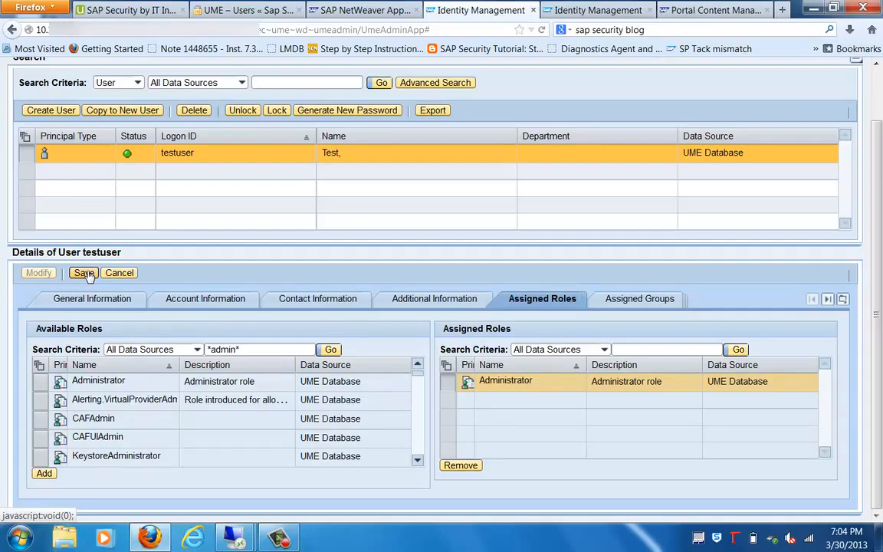
pyautogui.click(84, 273)
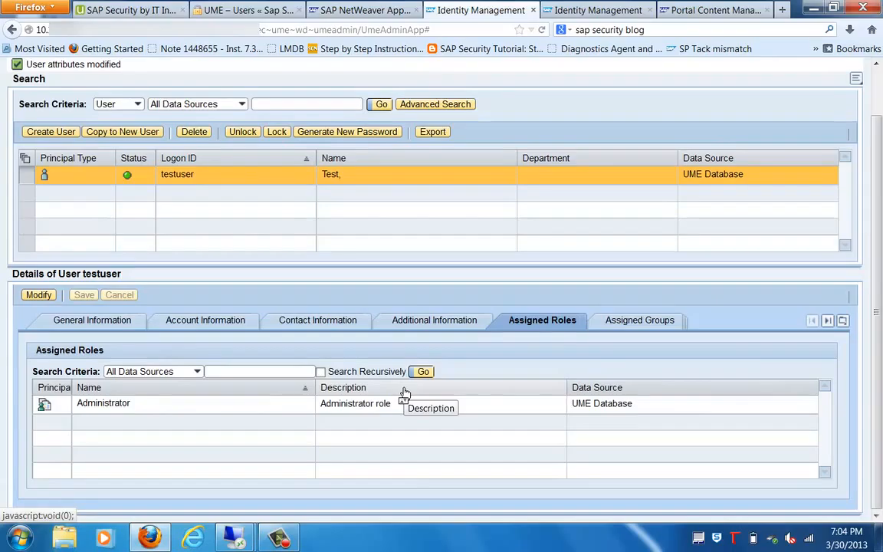
# Search testuser's assigned groups for 'adm', finding none, then enter '*admin*'
pyautogui.click(639, 320)
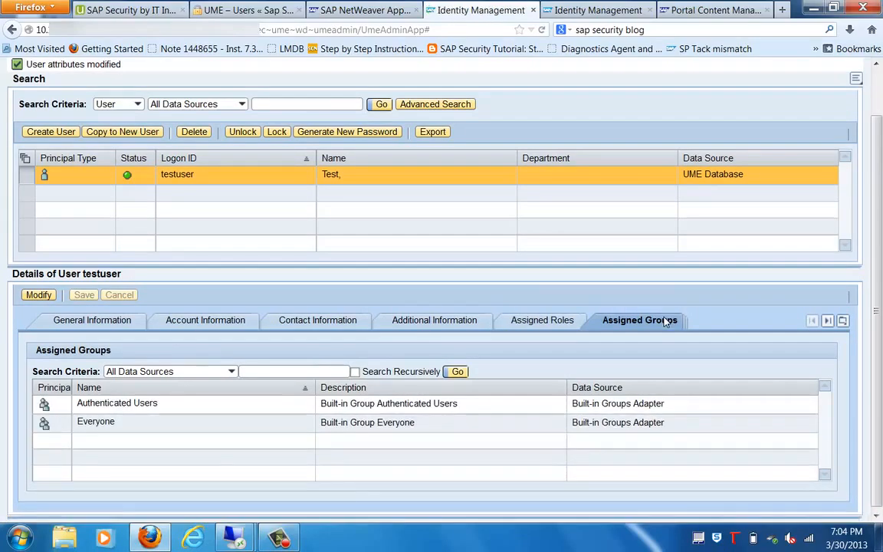
pyautogui.moveTo(29, 418)
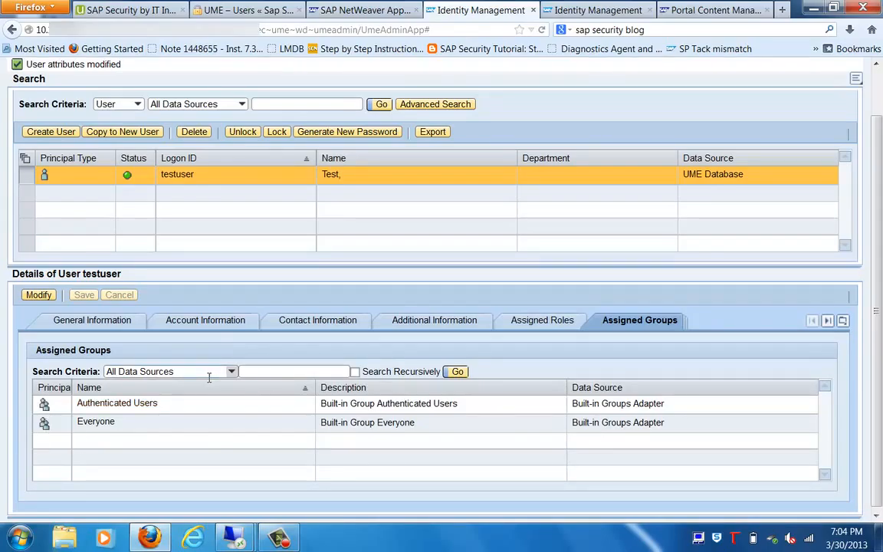
pyautogui.click(230, 371)
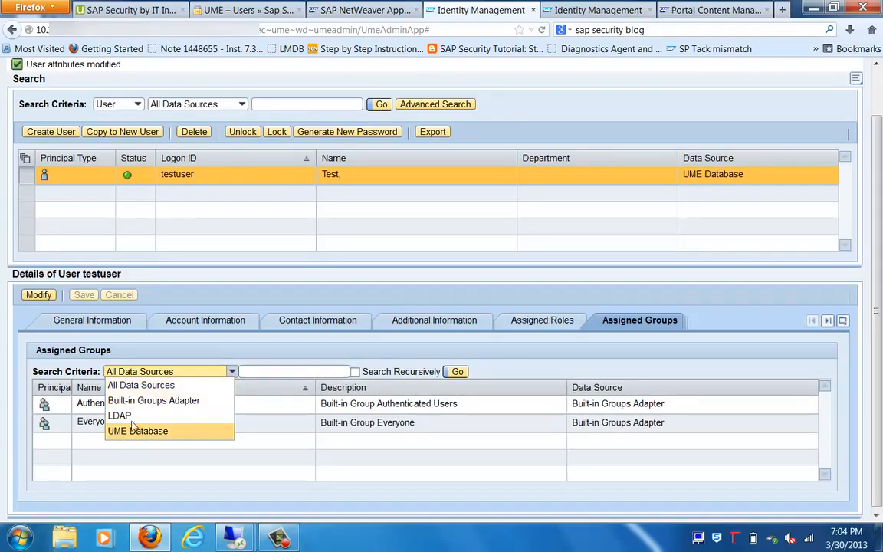
pyautogui.moveTo(118, 415)
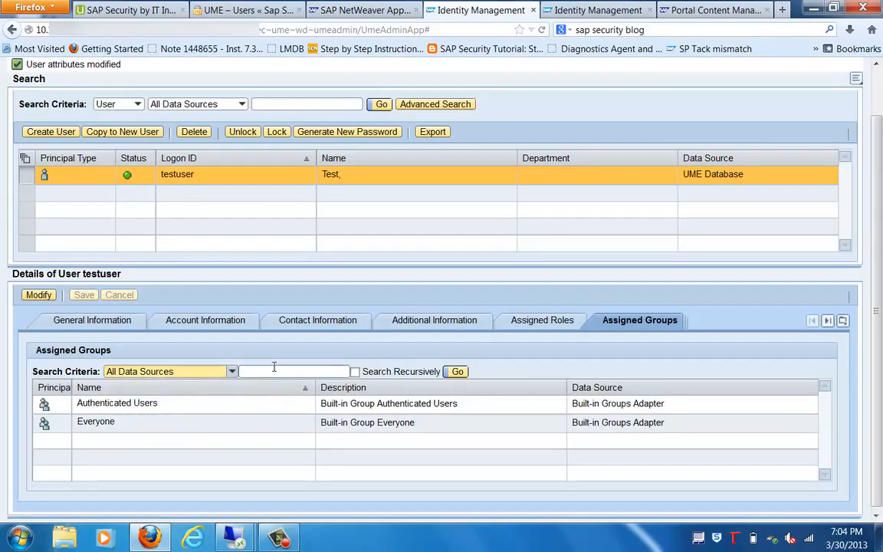
pyautogui.write('administrator')
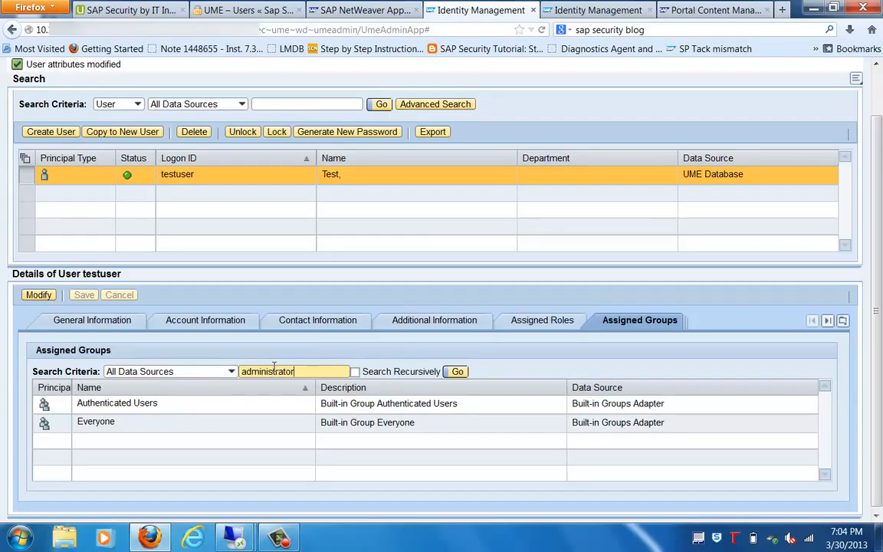
pyautogui.click(457, 371)
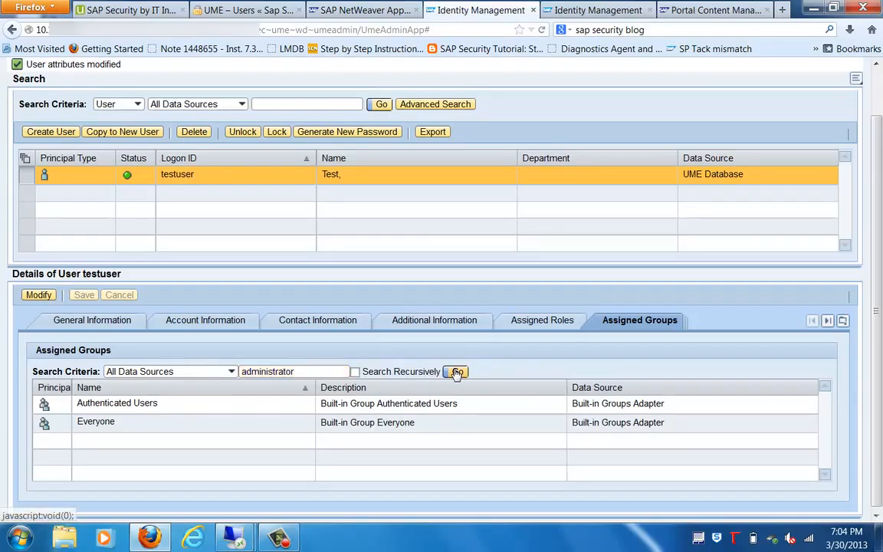
pyautogui.click(456, 371)
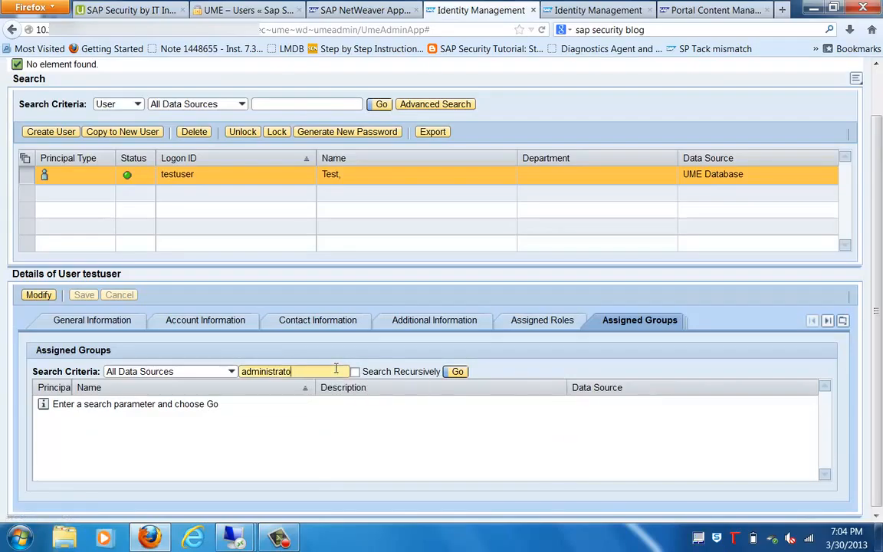
pyautogui.write('*admin*')
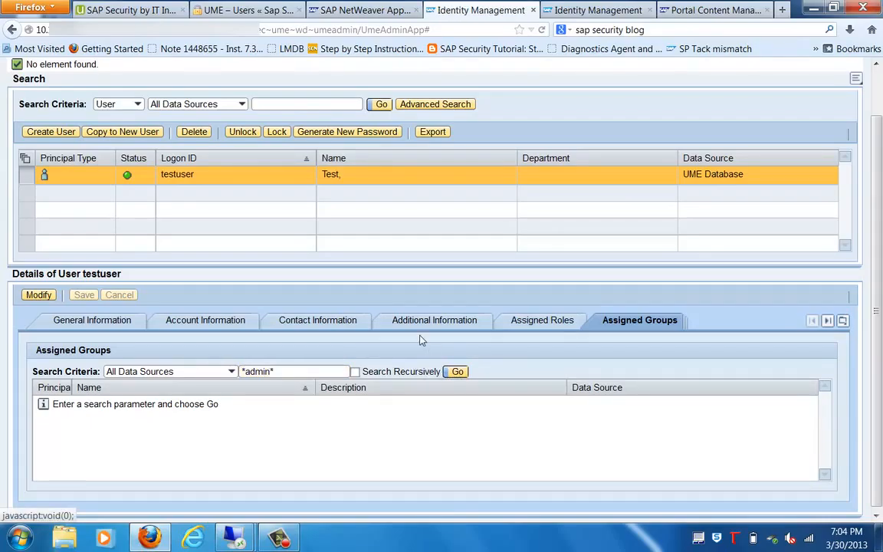
pyautogui.moveTo(298, 349)
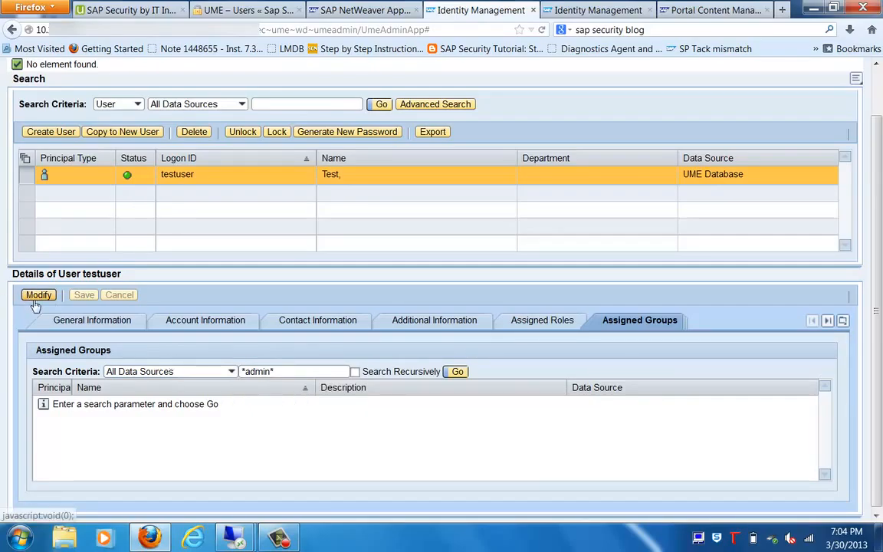
# In edit mode, search available groups for *admin* and add Administrators
pyautogui.click(39, 294)
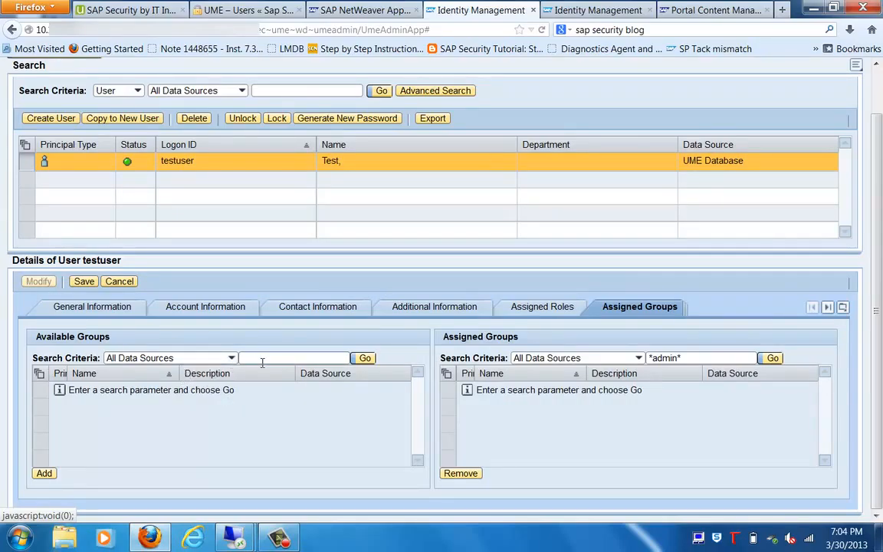
pyautogui.write('*')
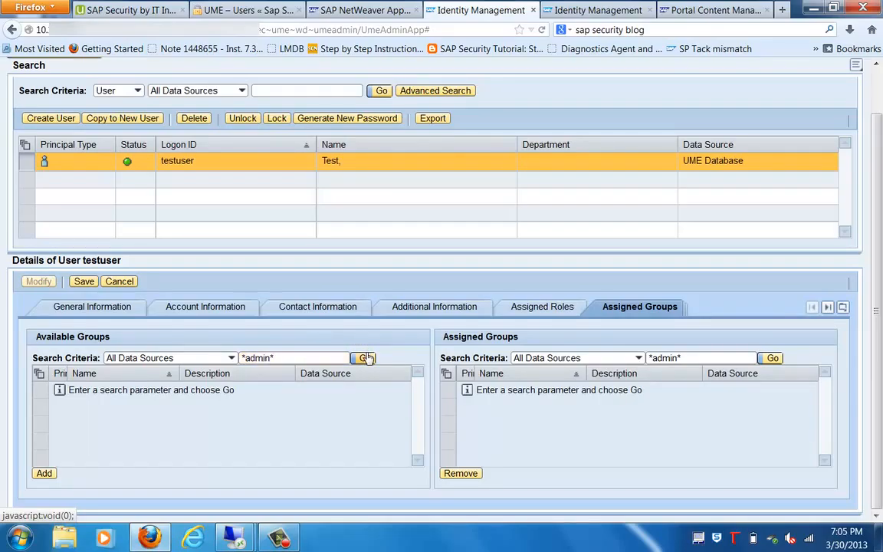
pyautogui.click(365, 358)
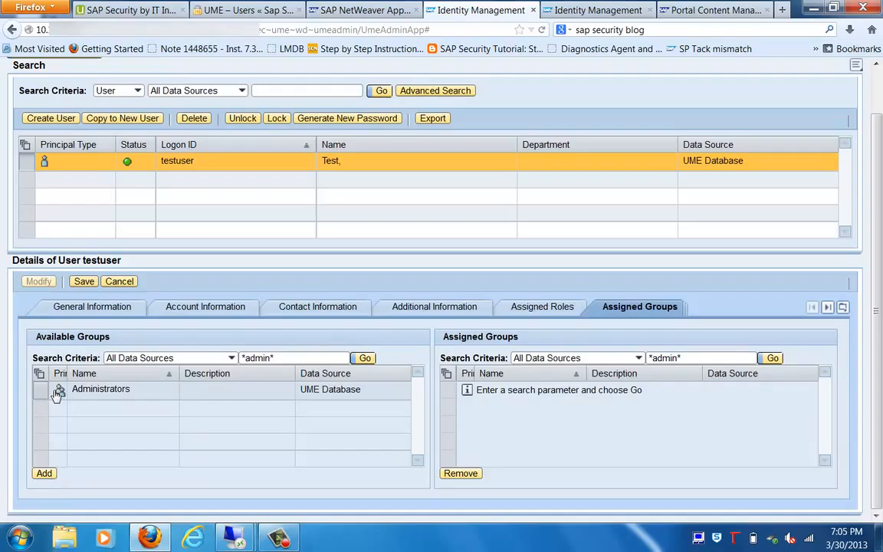
pyautogui.click(101, 389)
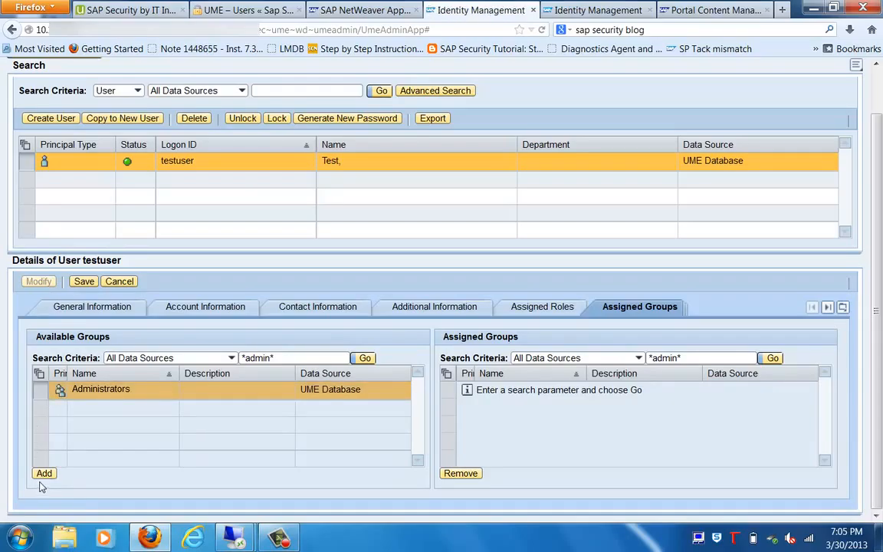
pyautogui.click(44, 473)
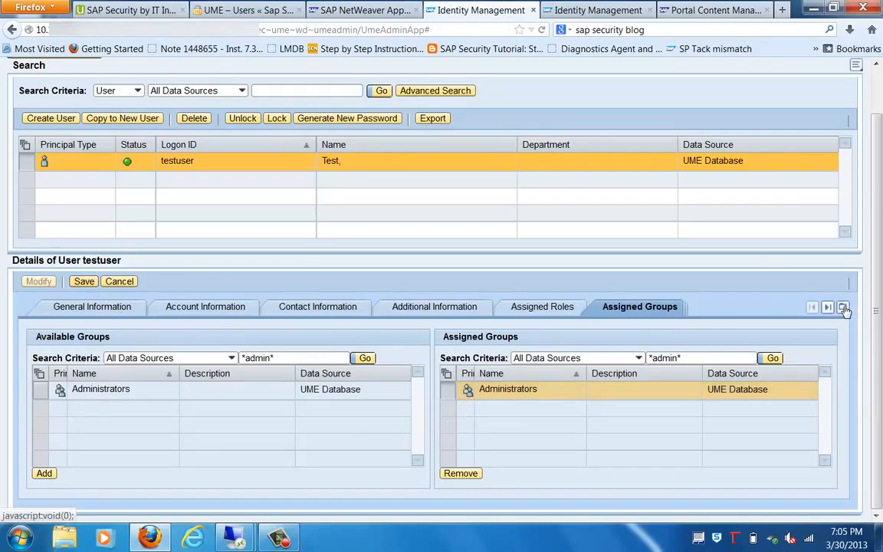
# Show the User Mapping for System Access section, which reports no systems available
pyautogui.click(844, 307)
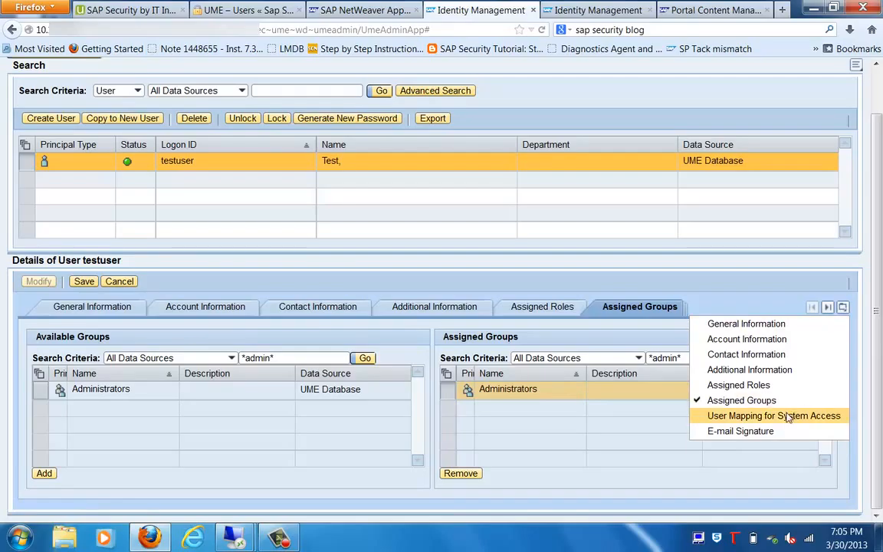
pyautogui.click(773, 416)
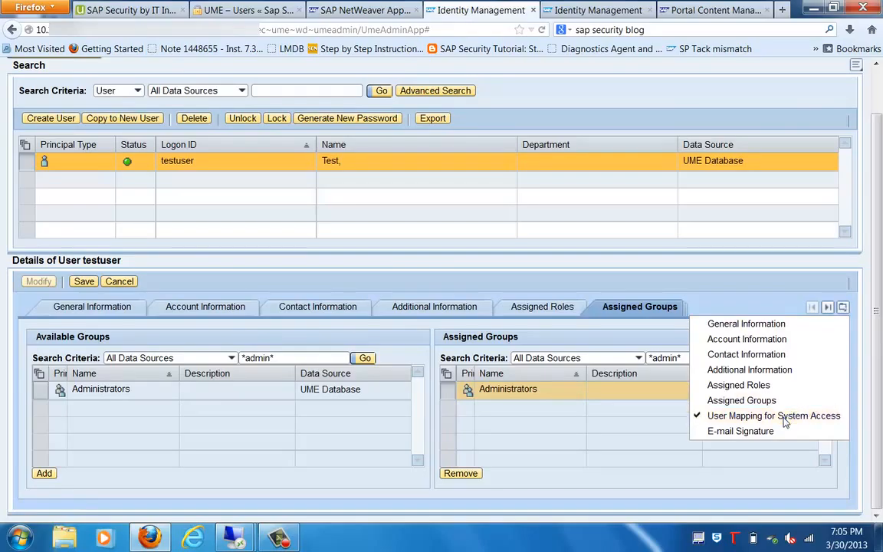
pyautogui.click(774, 416)
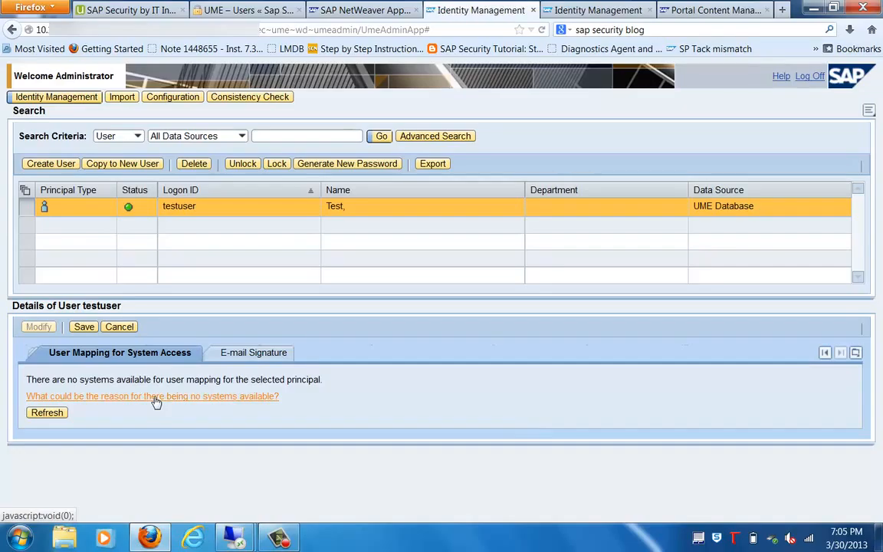
pyautogui.click(152, 396)
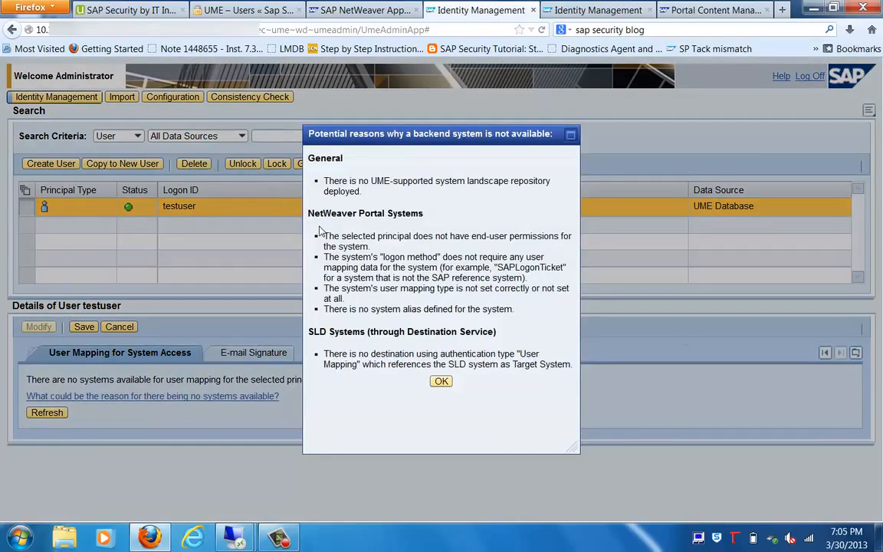
pyautogui.moveTo(367, 187)
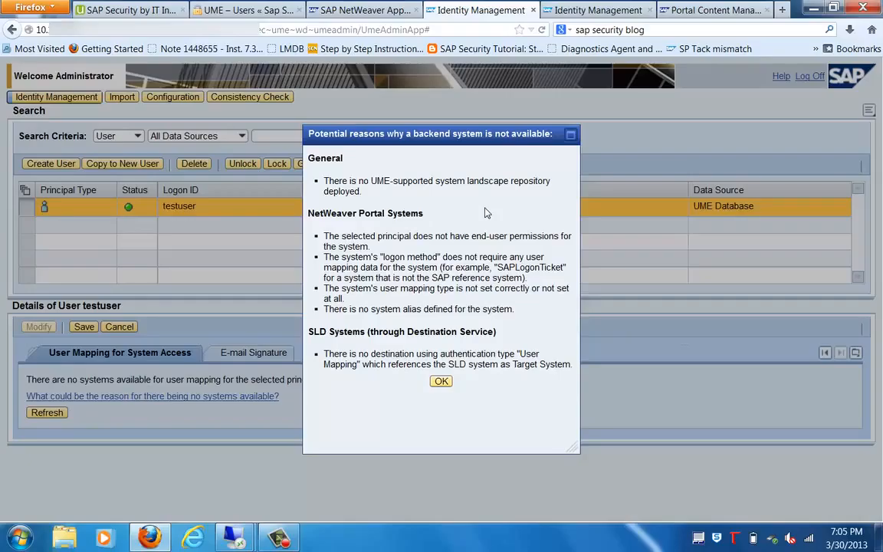
pyautogui.moveTo(439, 395)
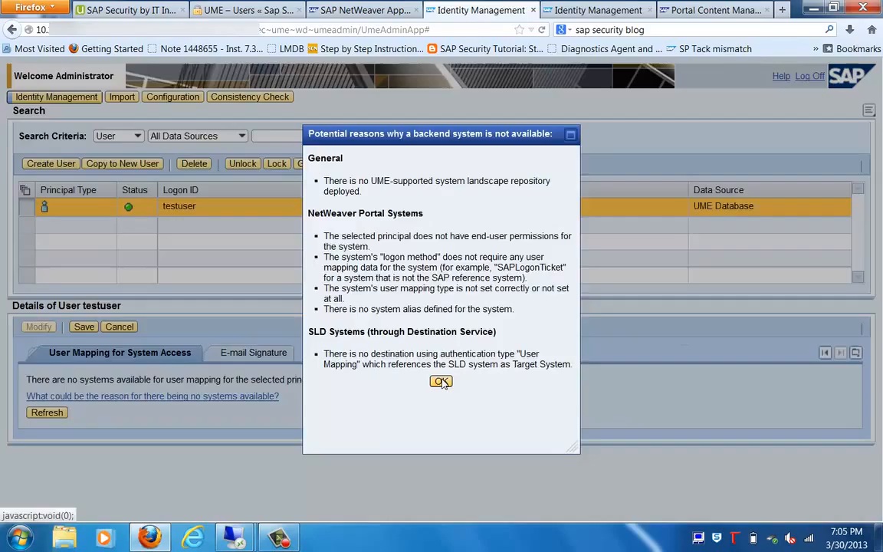
pyautogui.click(441, 382)
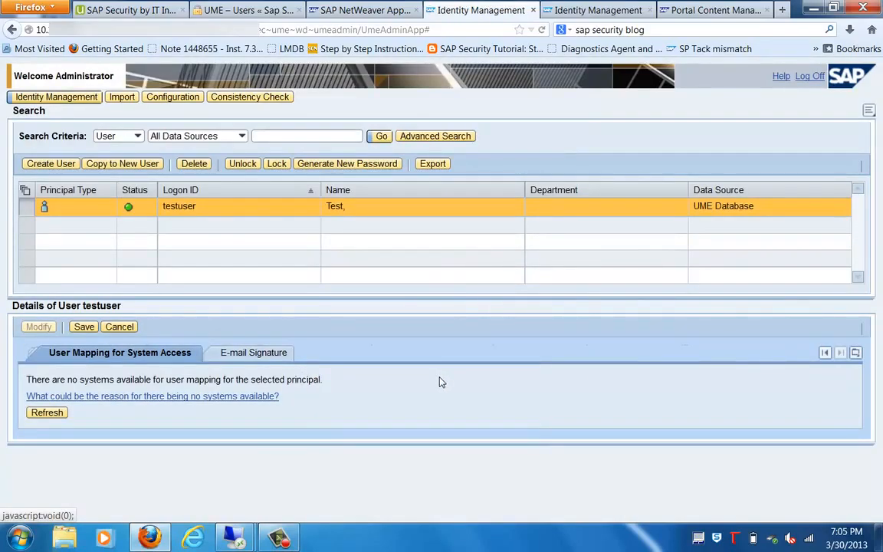
pyautogui.click(278, 535)
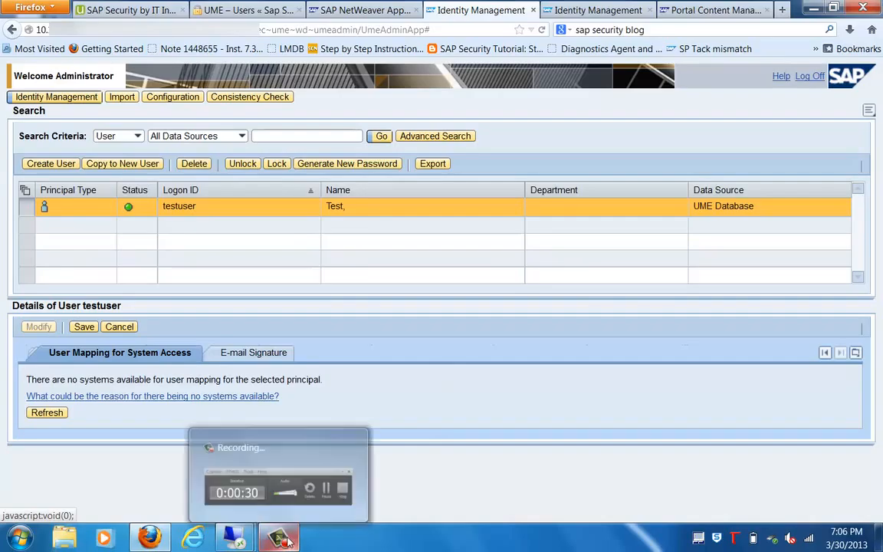